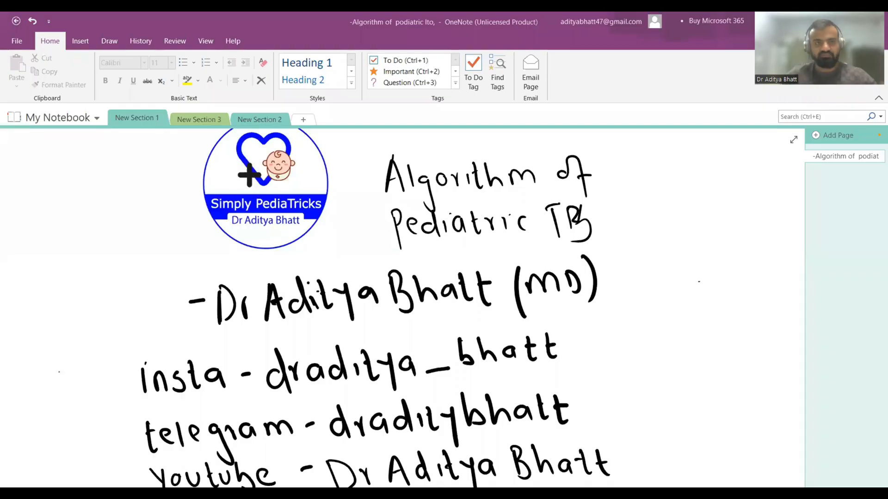
Switch to the page in New Section 2 to begin handwriting 'persistent'.
click(259, 119)
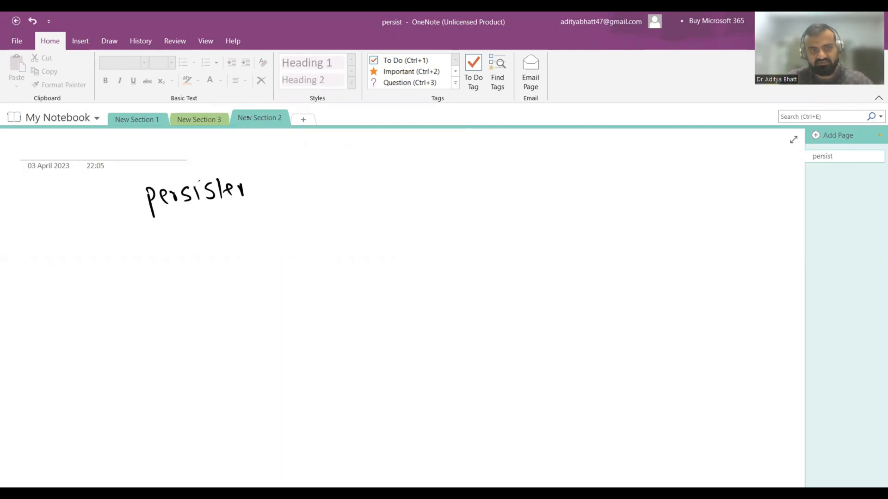
Handwrite 'persistent >2 wk without known cause' and 'unremitting cough >2 wk'.
drag(246, 192, 309, 193)
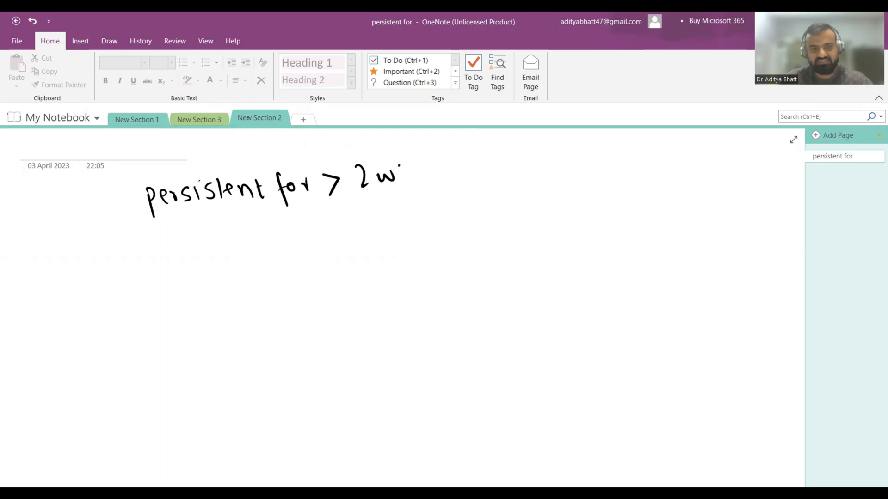
drag(402, 170, 504, 171)
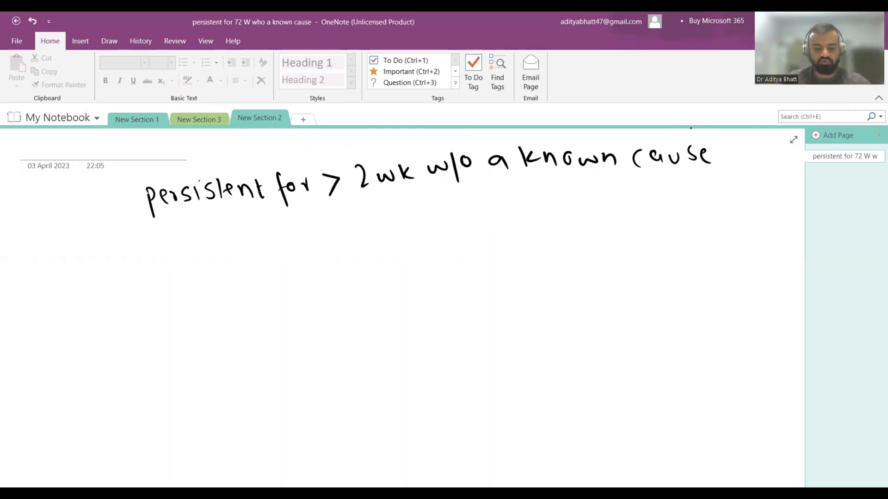
drag(148, 232, 161, 255)
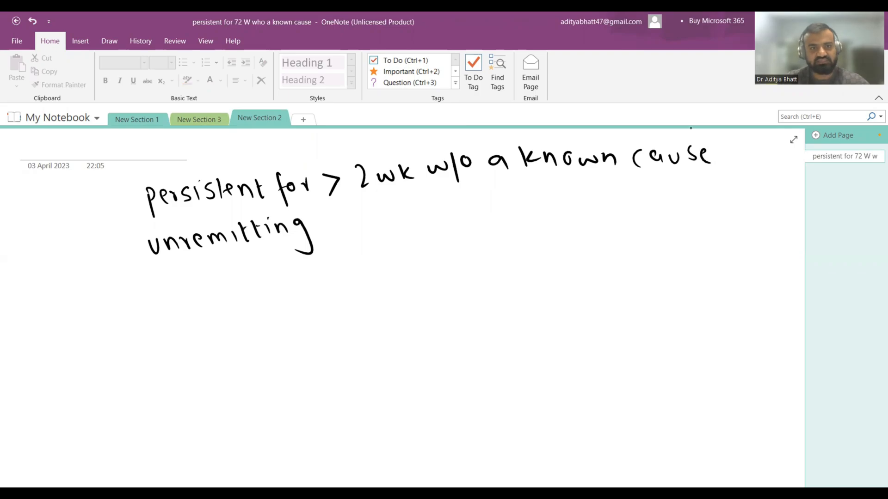
drag(318, 221, 390, 227)
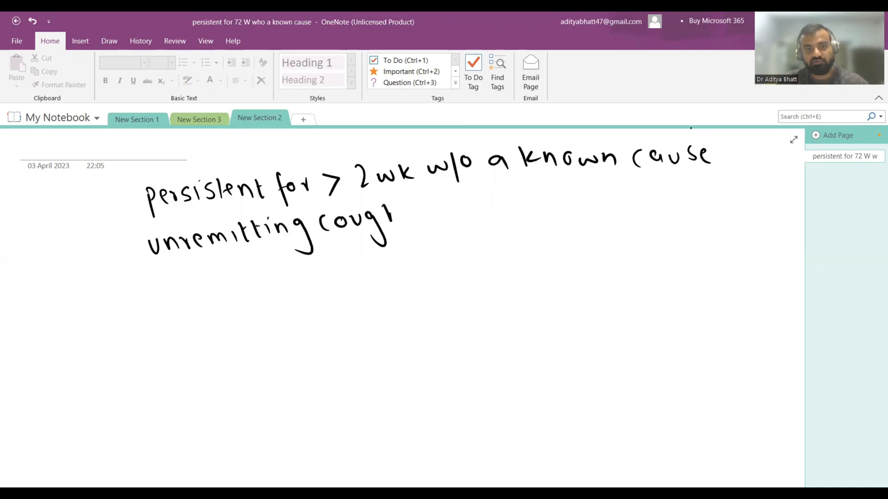
drag(407, 203, 493, 203)
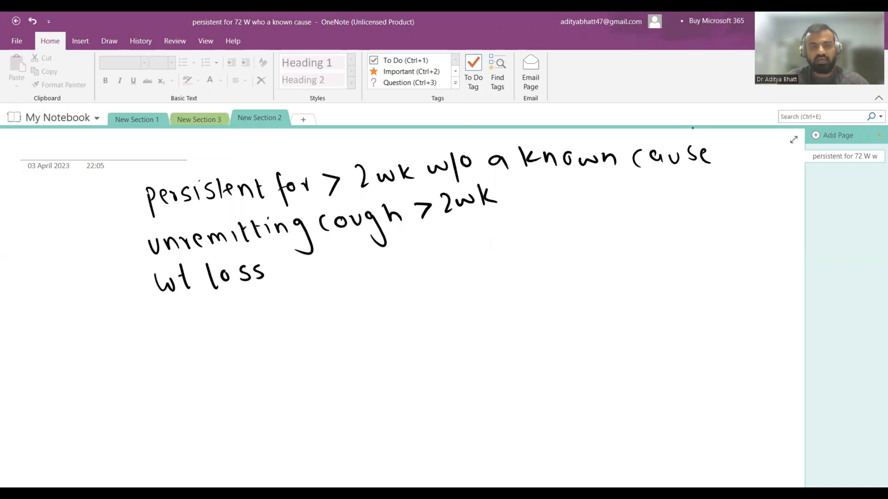
Handwrite 'weight loss >5% in last 3m' and begin the failure-to-gain note.
drag(277, 266, 345, 260)
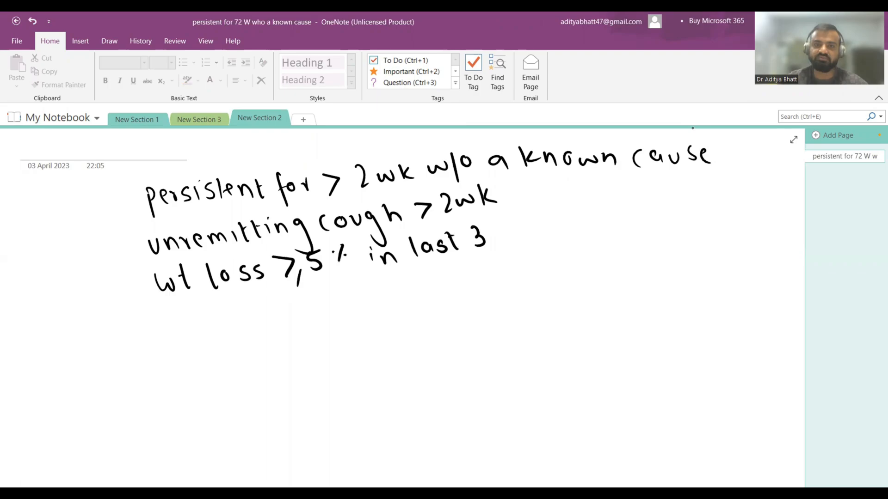
drag(493, 237, 515, 248)
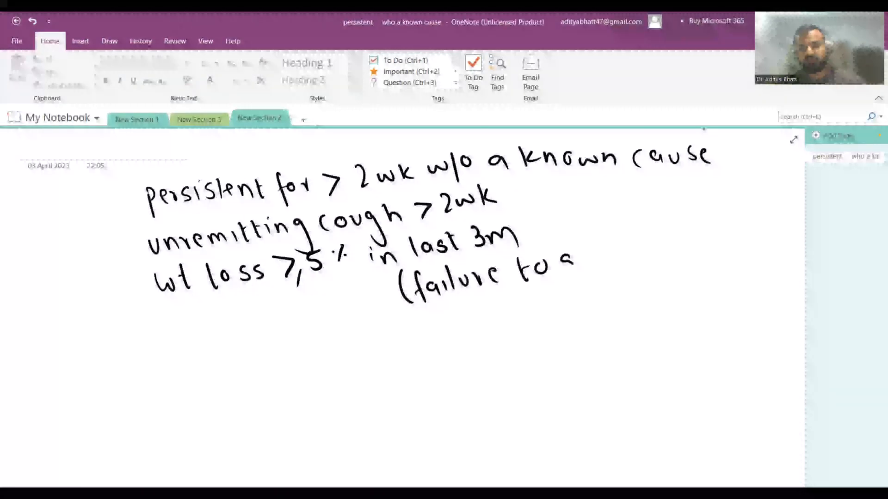
text(gain u)
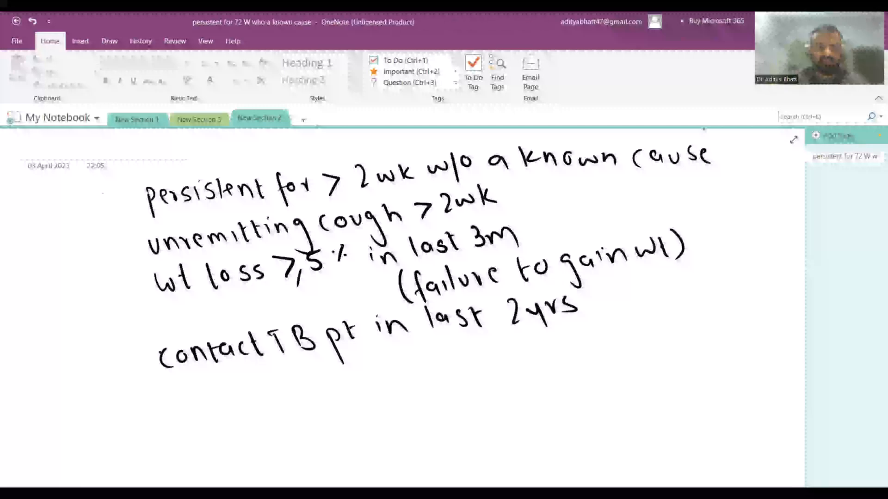
Letter the criteria a) to d) and ink an arrow leading down to CXR.
drag(107, 193, 130, 288)
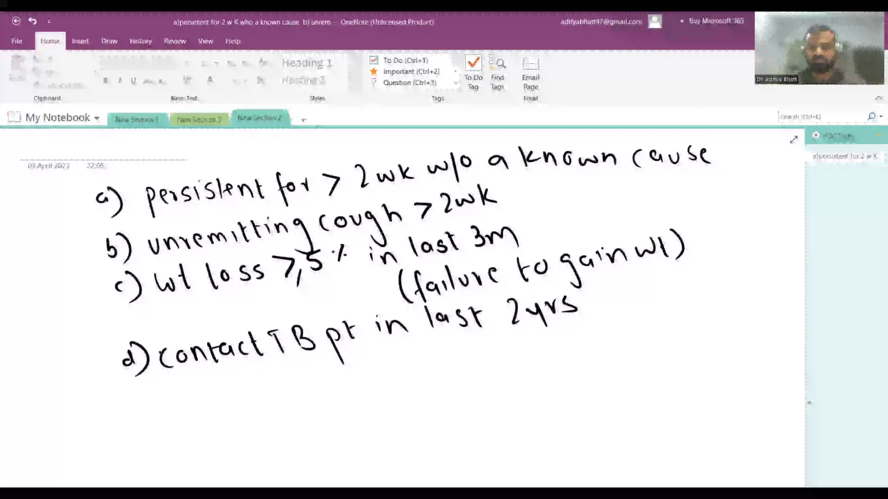
scroll(down, 3)
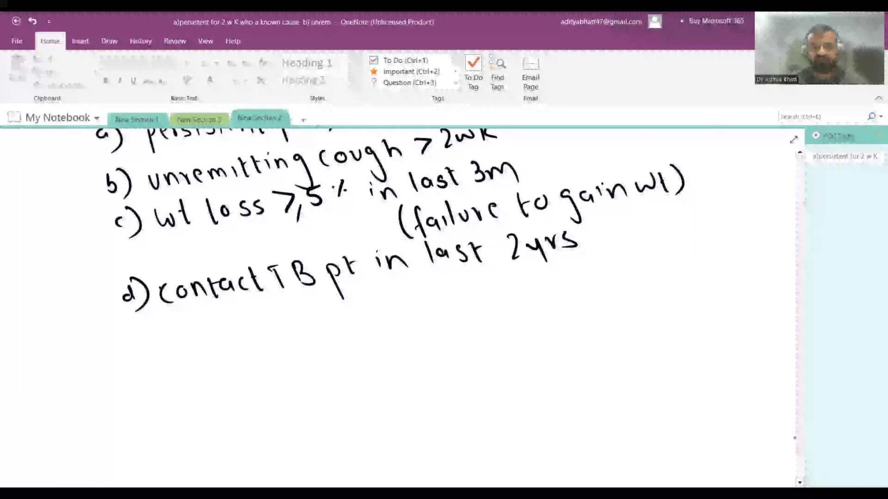
drag(390, 303, 387, 366)
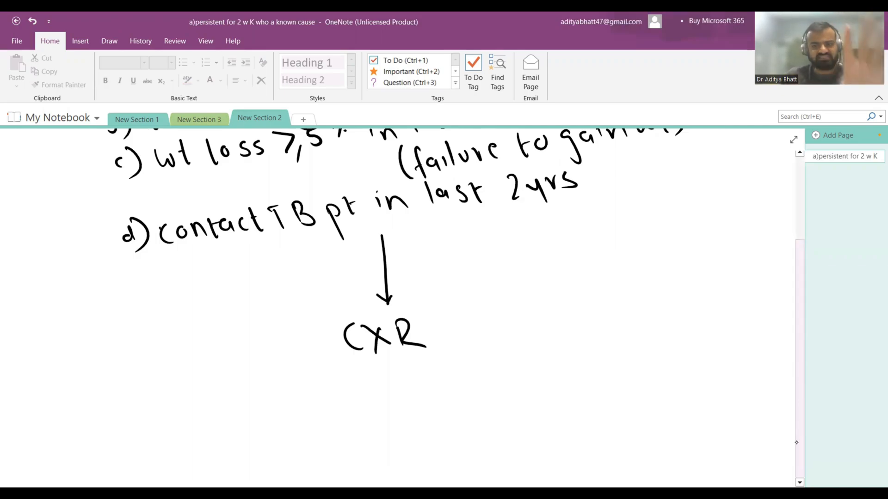
Draw branch lines from CXR and write 'CXR S/O TB' under the left branch.
scroll(down, 3)
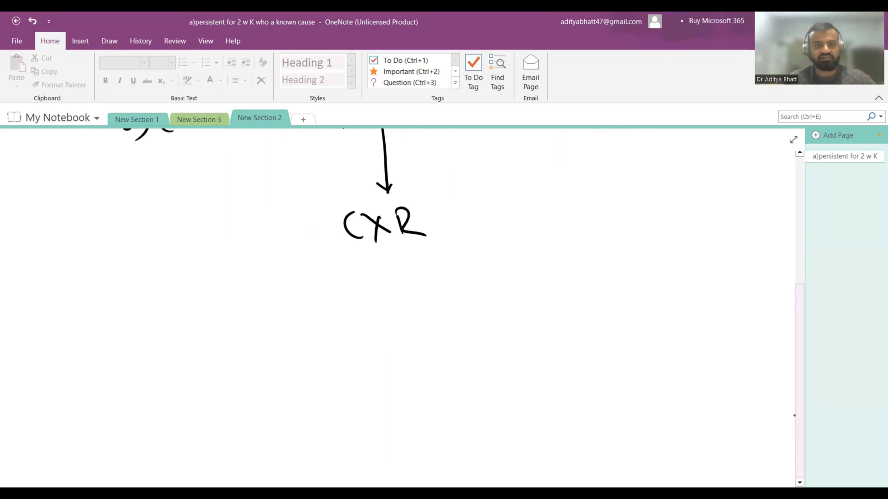
drag(258, 301, 340, 249)
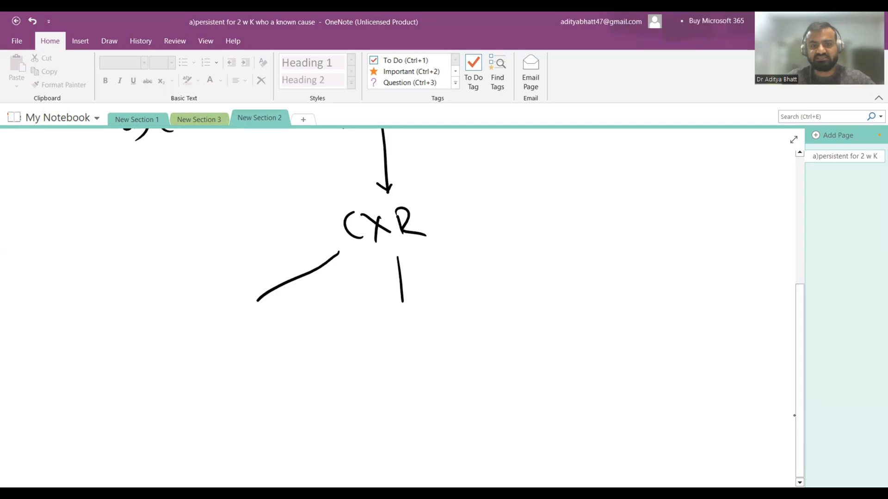
drag(429, 255, 668, 278)
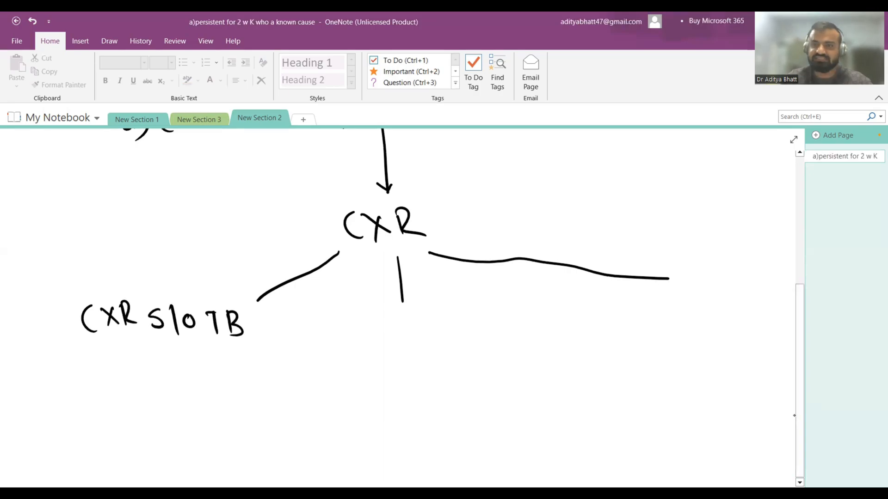
scroll(down, 3)
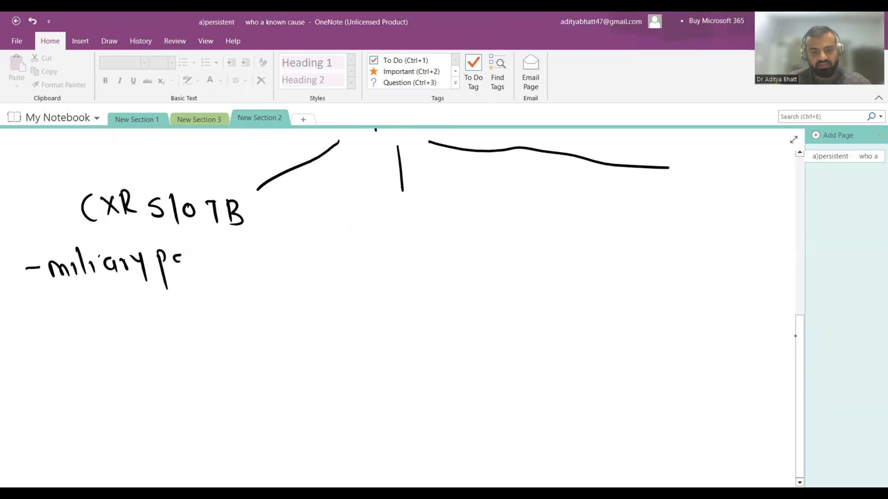
List miliary pattern (snowstorm), lymphadenopathy and chronic fibrocavitary shadow under the left branch.
text(pattern)
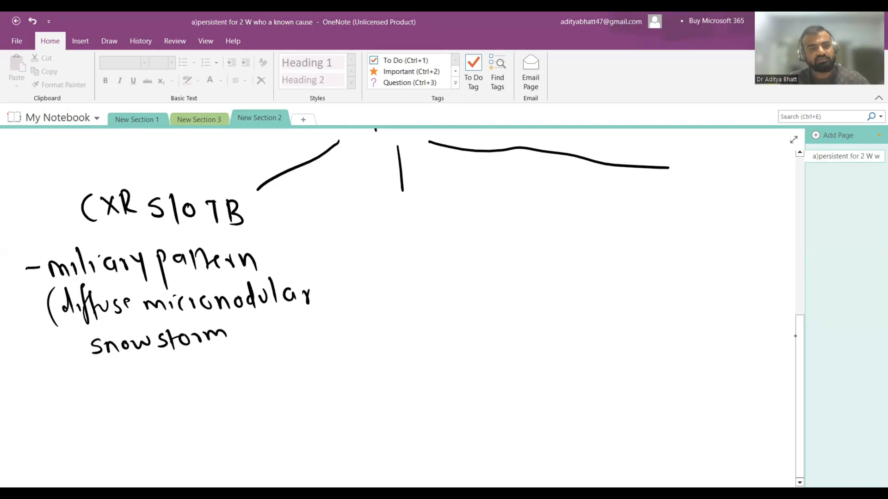
drag(227, 317, 243, 352)
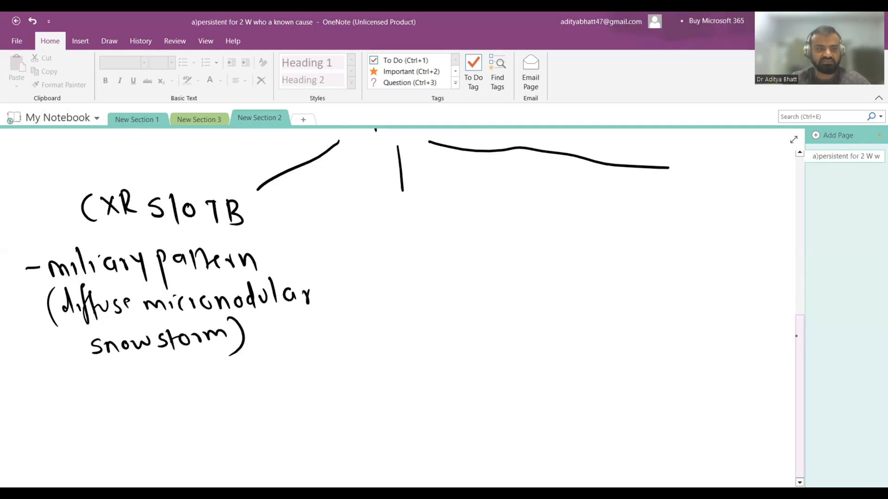
drag(25, 395, 45, 395)
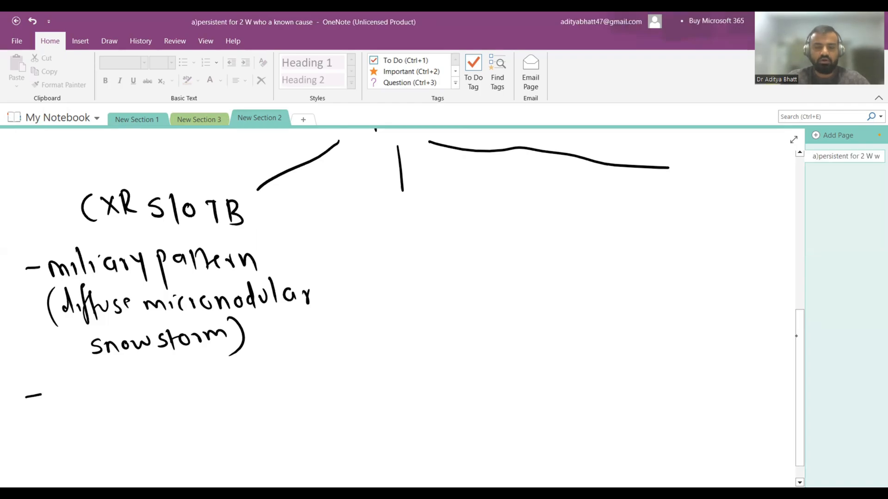
drag(53, 379, 74, 402)
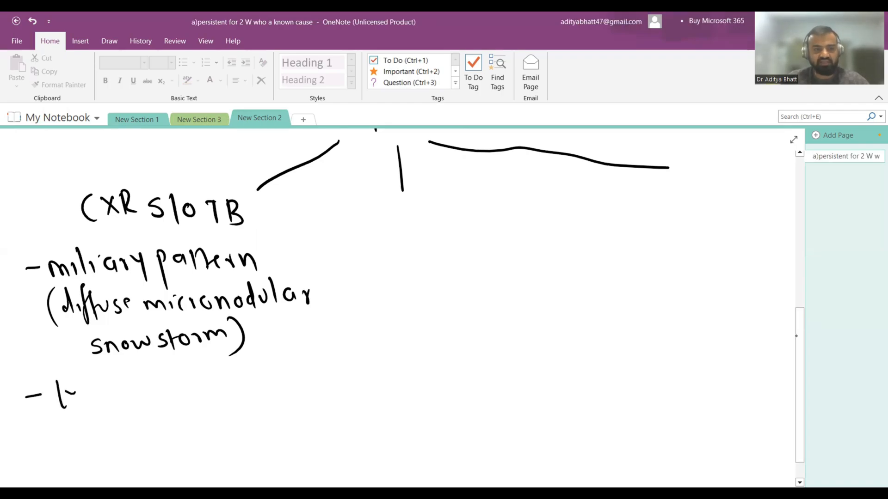
text(lymph.)
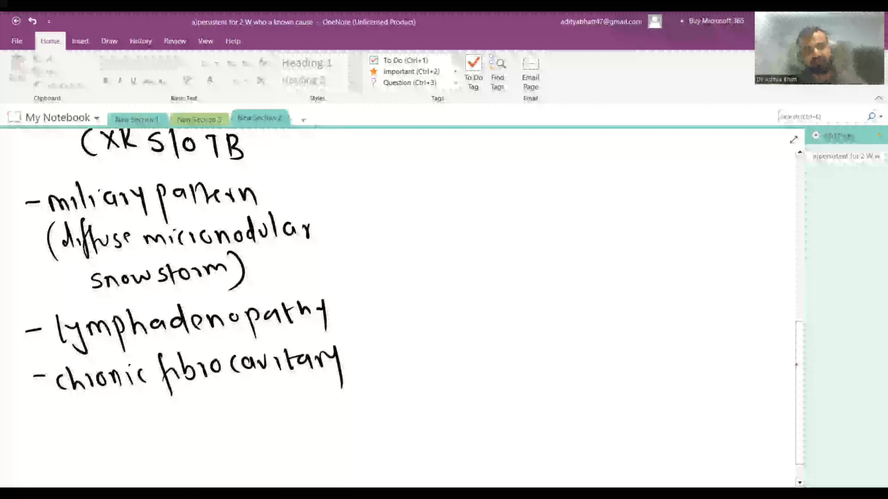
text(Shadow.)
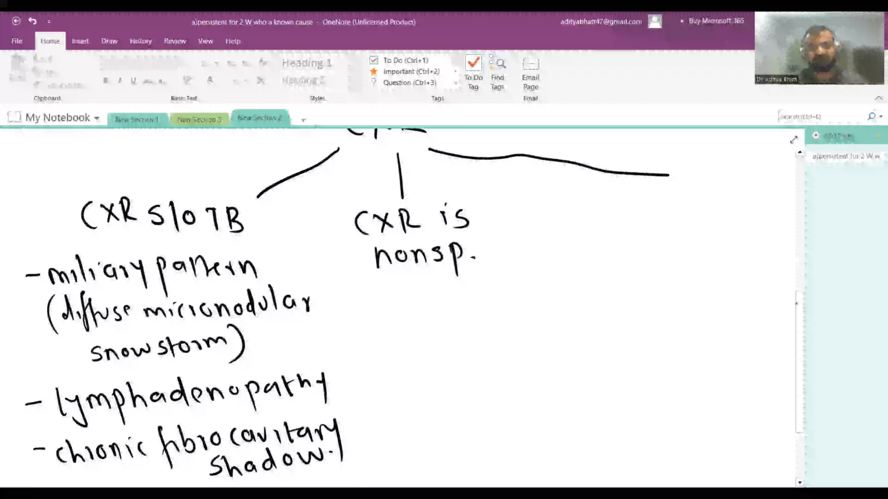
List consolidation and bronchopneumonia under 'CXR is nonsp.' and start the 'CXR is N' branch.
drag(376, 300, 458, 300)
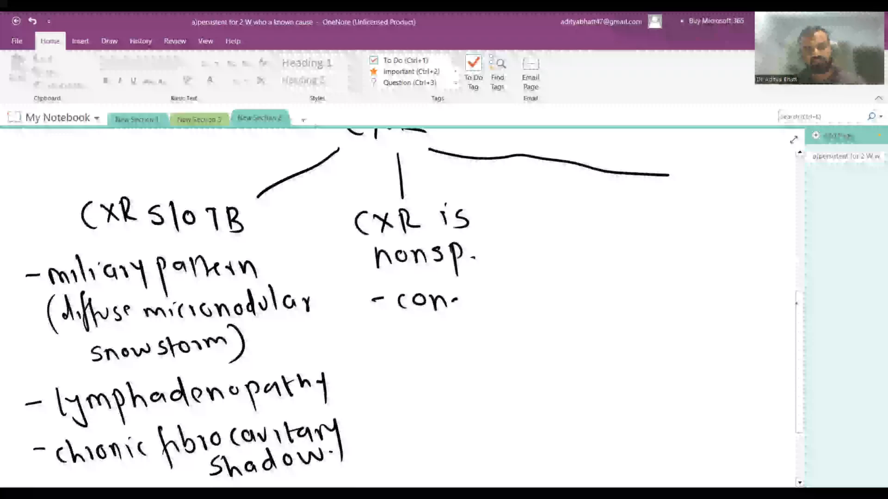
text(consolidatn)
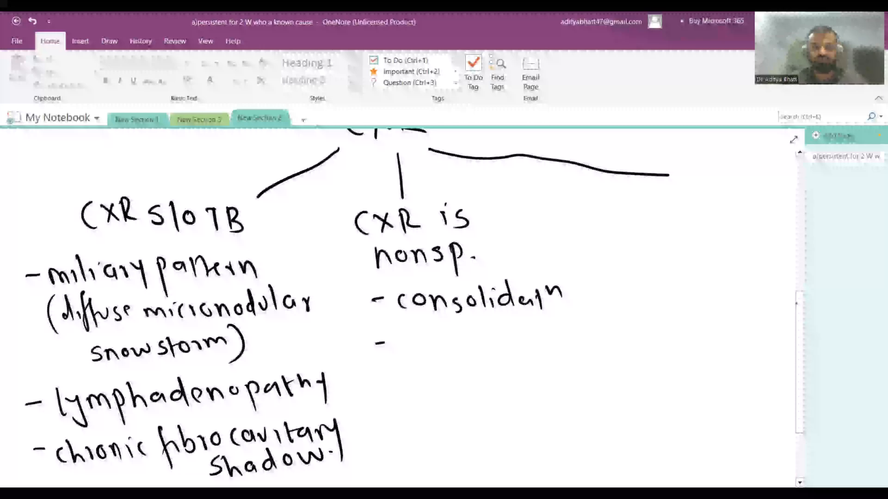
text(bronchopnei)
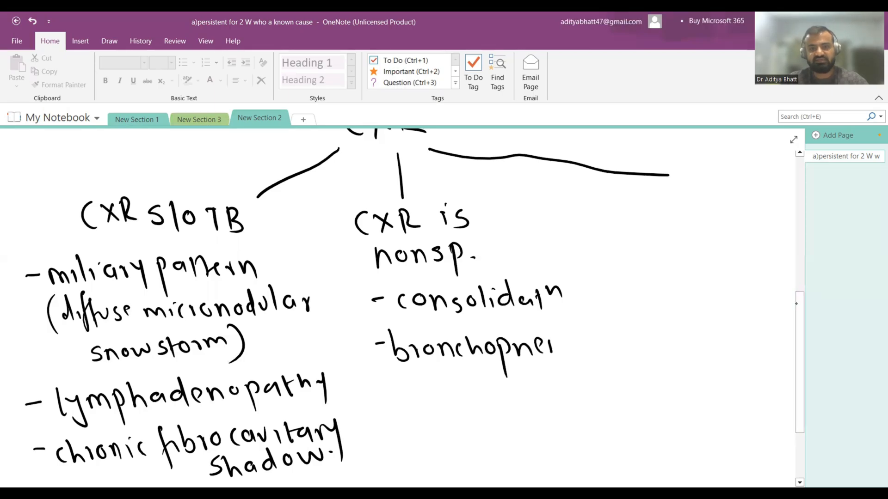
text(umia)
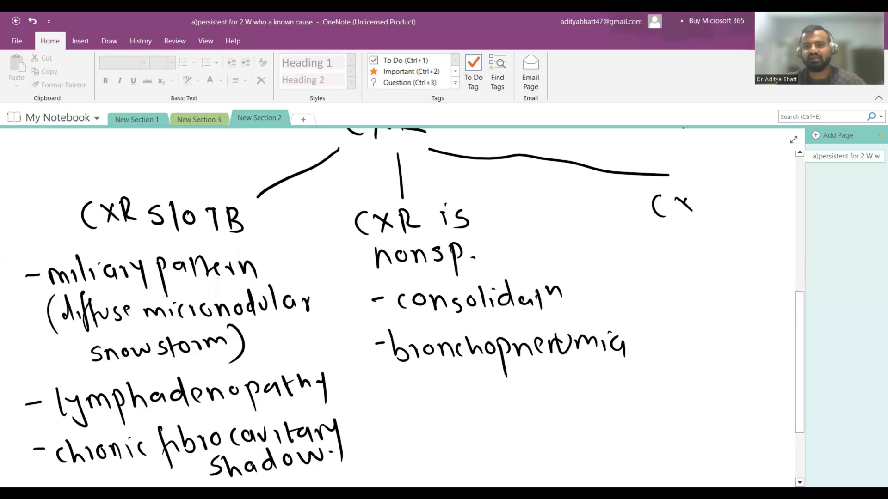
drag(702, 203, 720, 243)
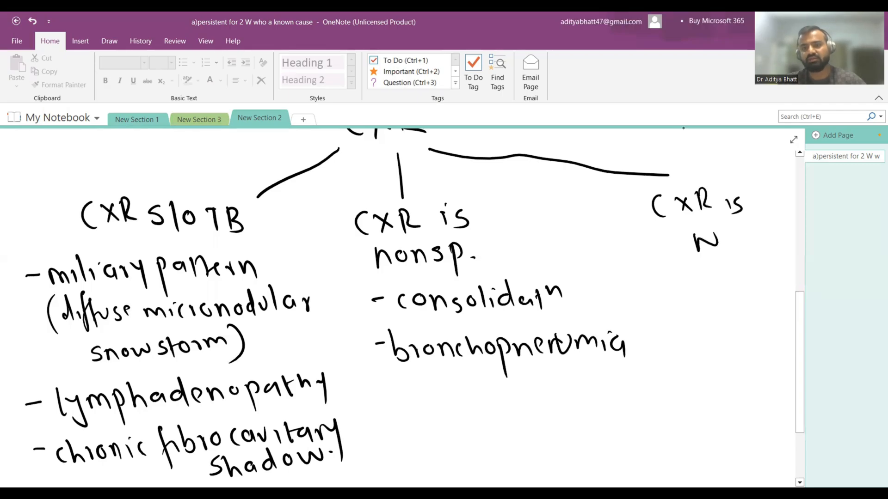
scroll(down, 3)
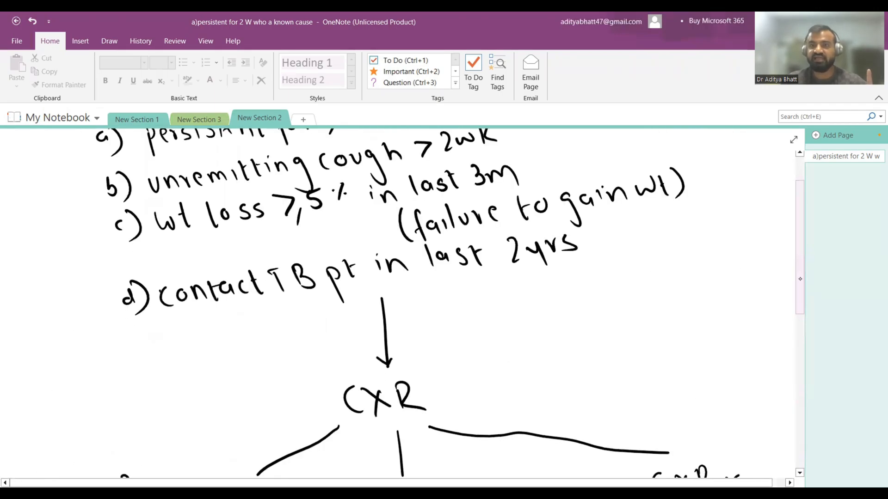
Scroll below the left-branch findings and draw an arrow down from them.
scroll(down, 3)
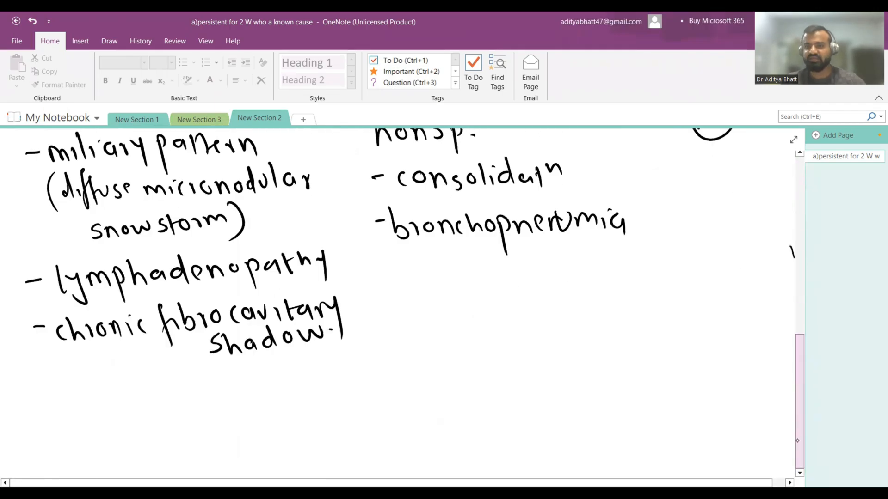
scroll(down, 3)
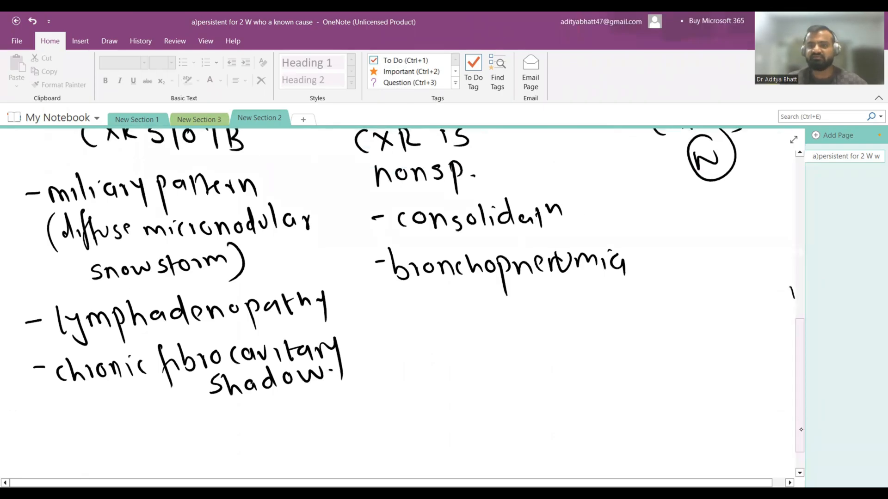
scroll(down, 3)
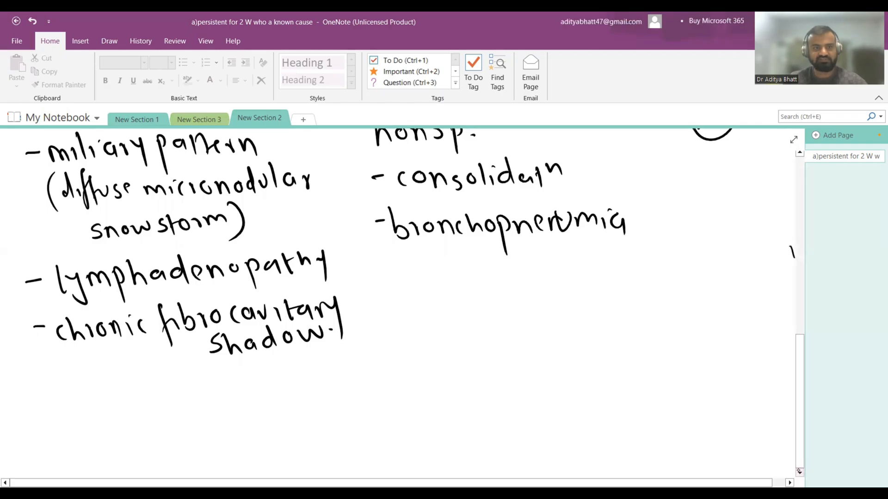
scroll(down, 3)
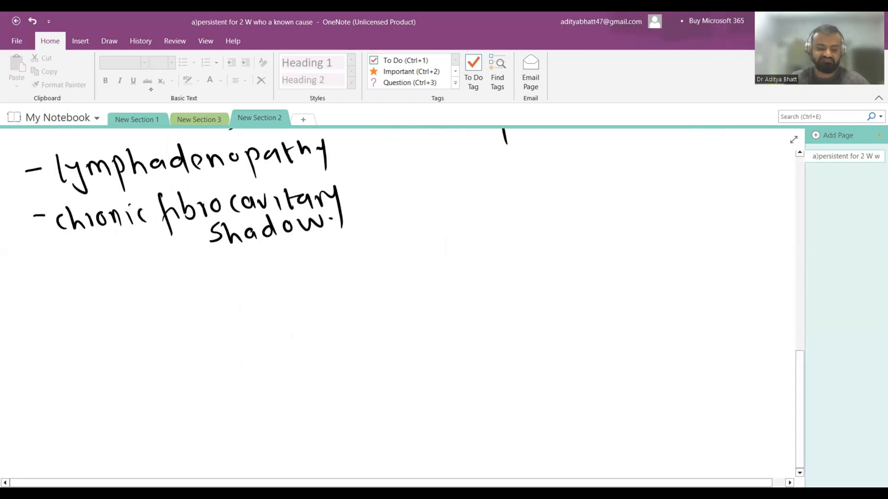
drag(165, 255, 157, 306)
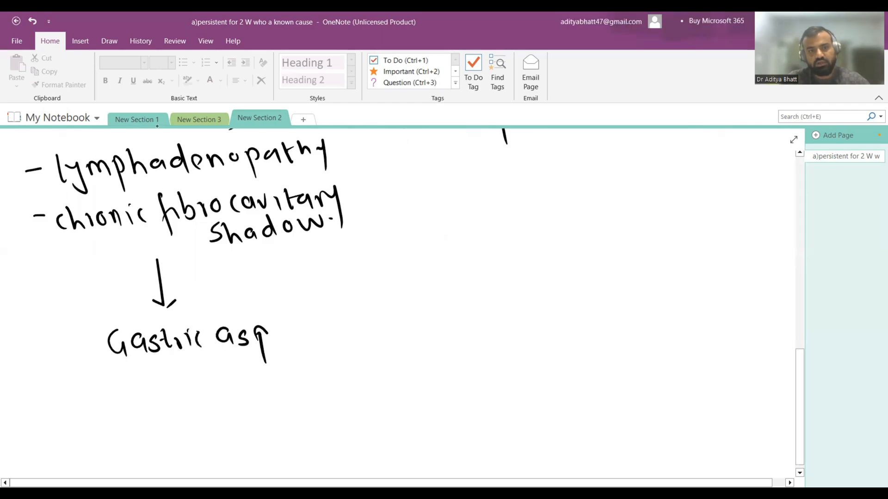
Handwrite 'Gastric aspirate / induced sputum NAAT for Mtb' below the arrow.
drag(266, 340, 345, 315)
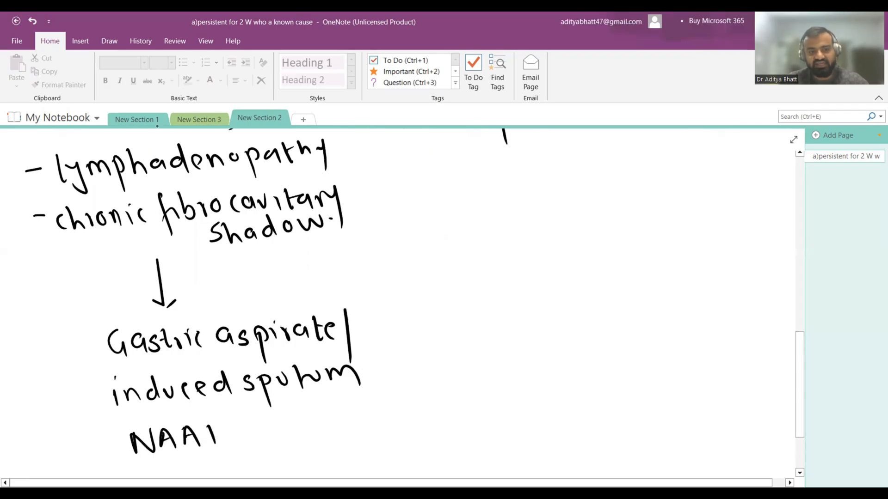
scroll(down, 3)
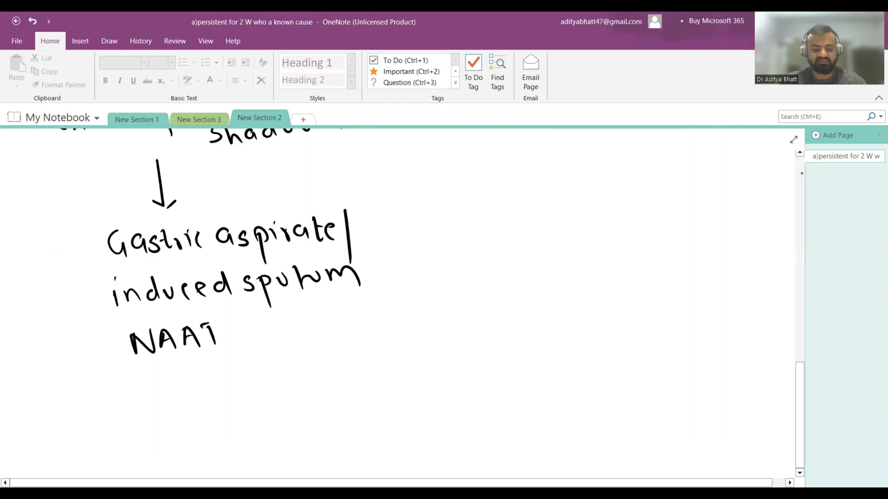
drag(232, 339, 292, 329)
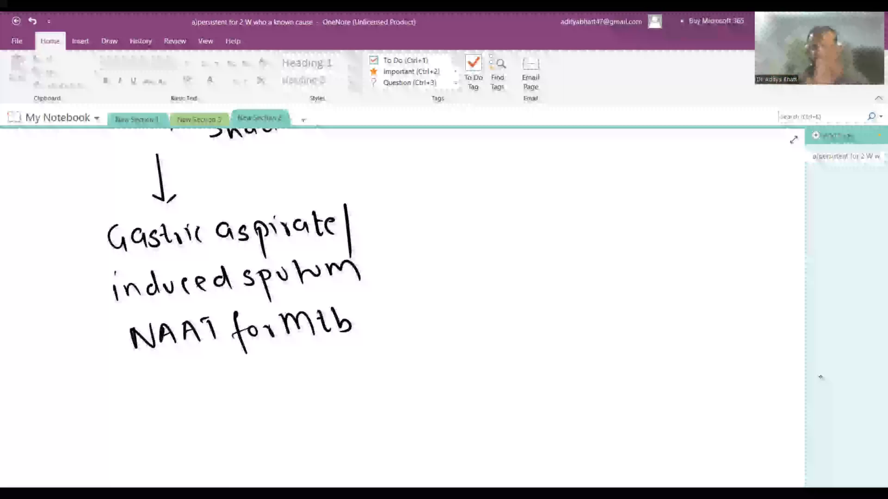
mouse_move(821, 376)
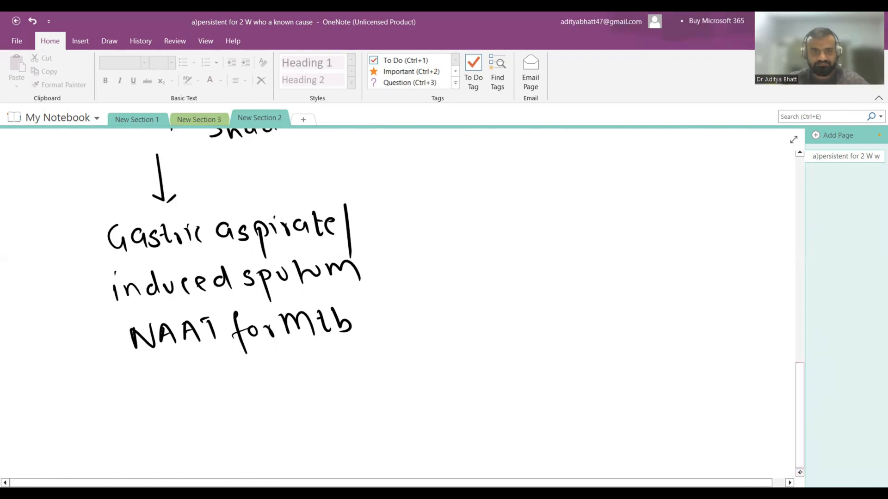
Branch NAAT into + and −, with + leading to 'microbiologically confirmed TB (DST)'.
scroll(down, 3)
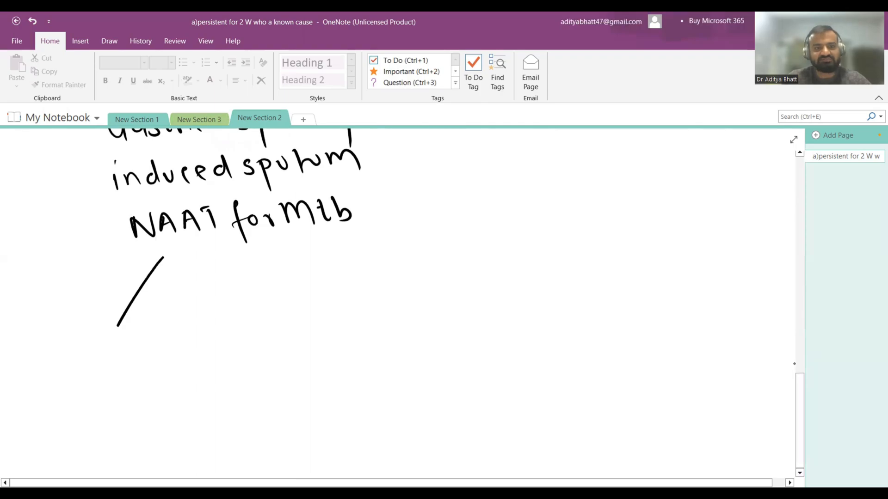
drag(283, 249, 358, 306)
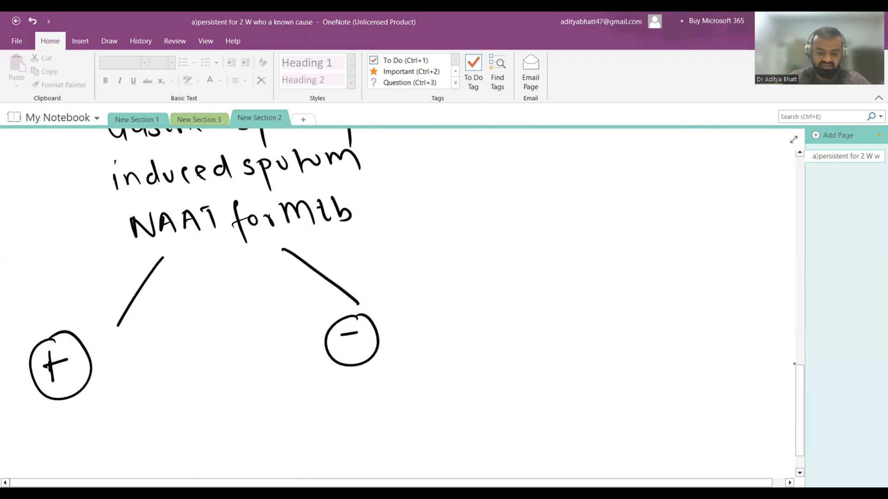
drag(65, 419, 67, 445)
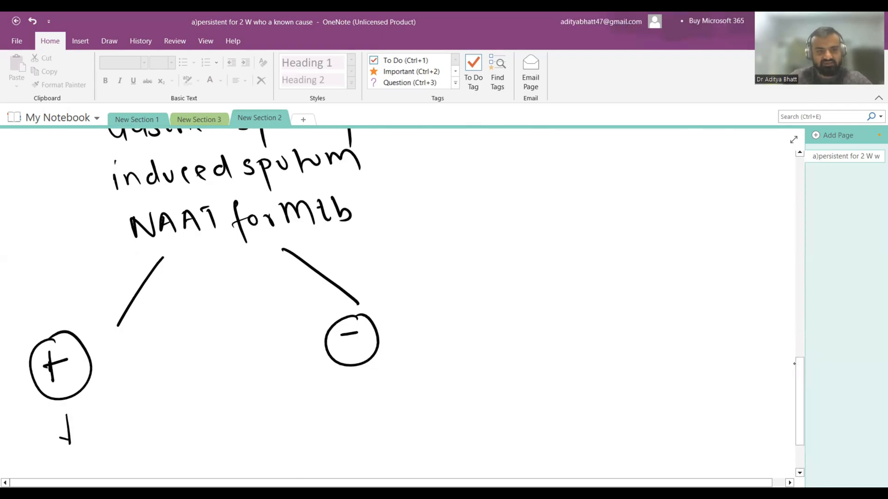
scroll(down, 3)
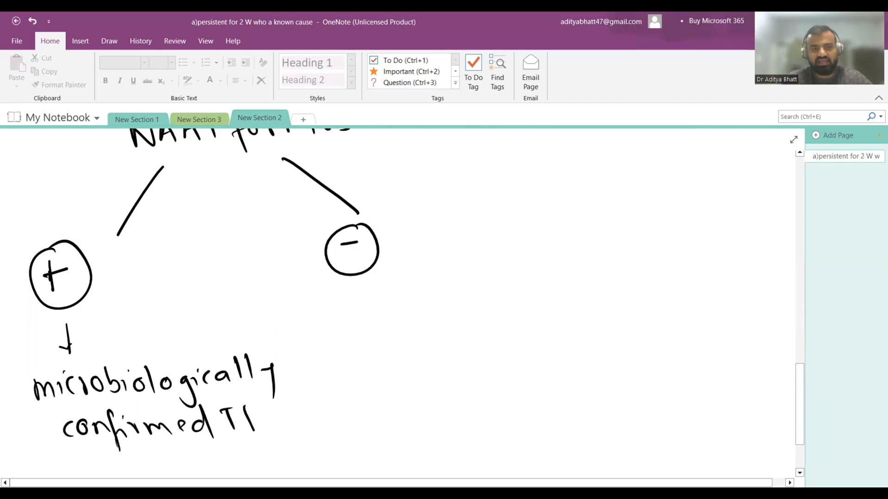
drag(258, 419, 323, 407)
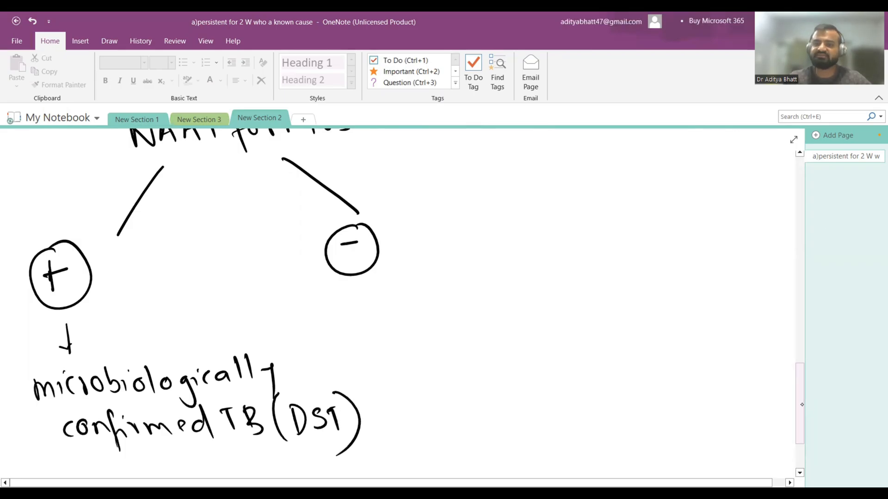
scroll(down, 3)
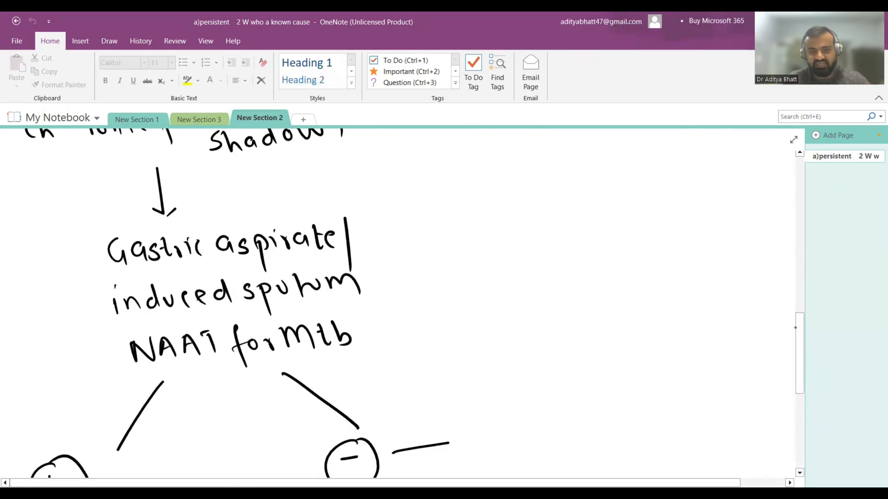
Write 'Amox or Amoxclav atleast 7d', an arrow, then 'Rpt finding 14d' under the nonspecific branch.
scroll(down, 3)
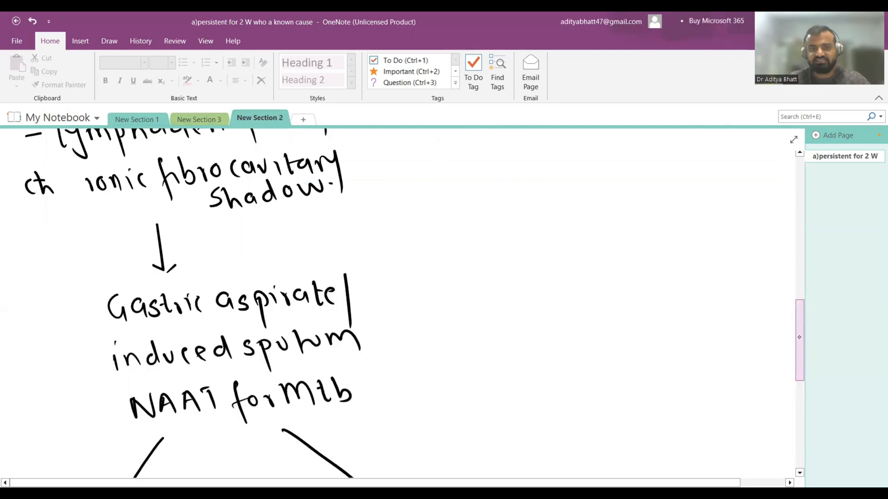
scroll(down, 3)
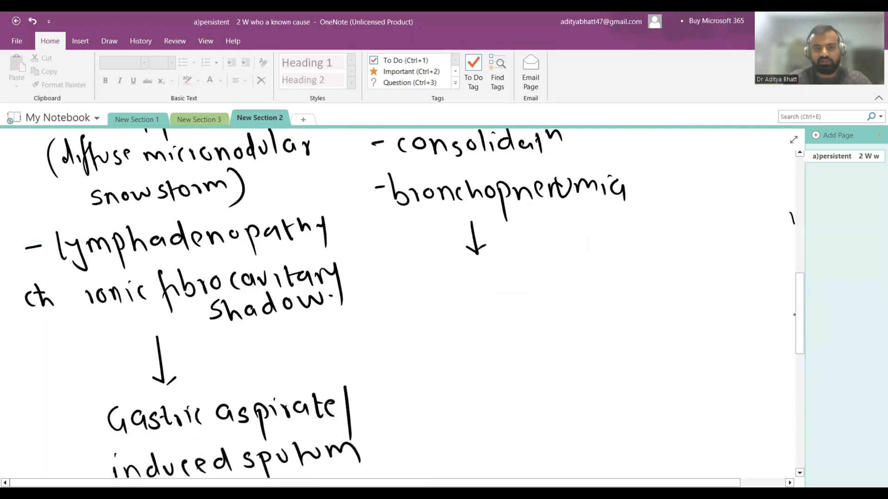
text(Amox)
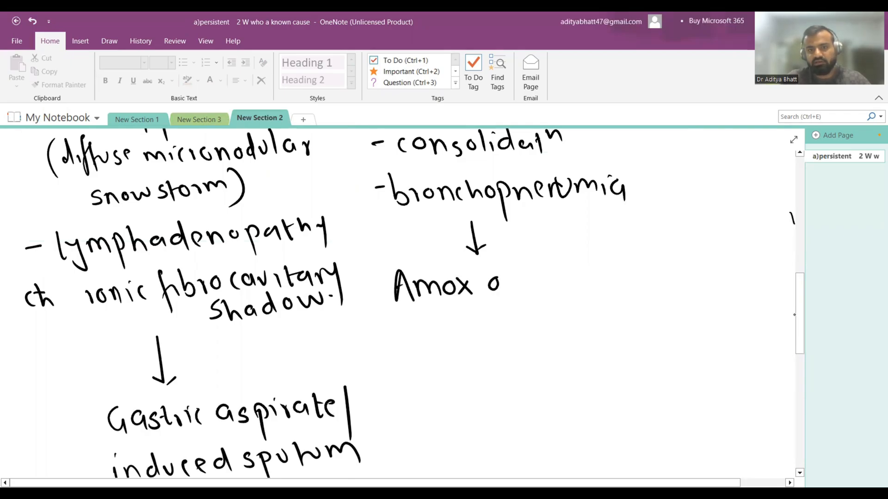
text(or Amoxclav)
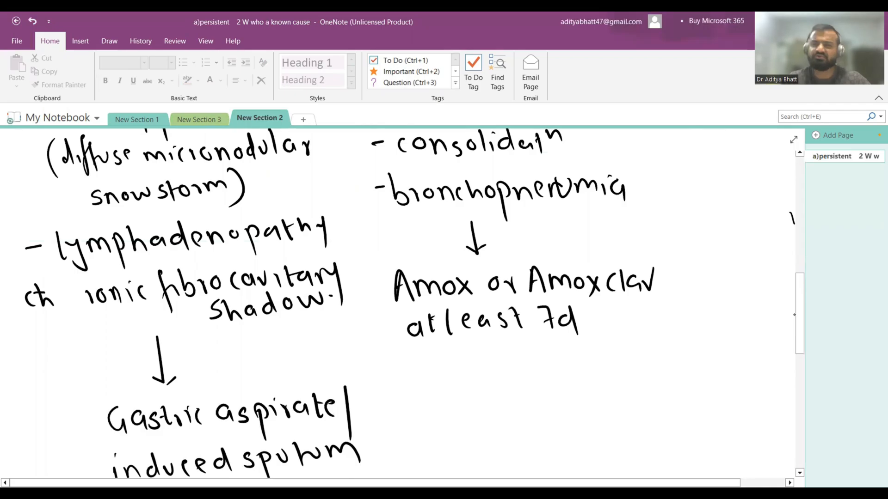
scroll(down, 3)
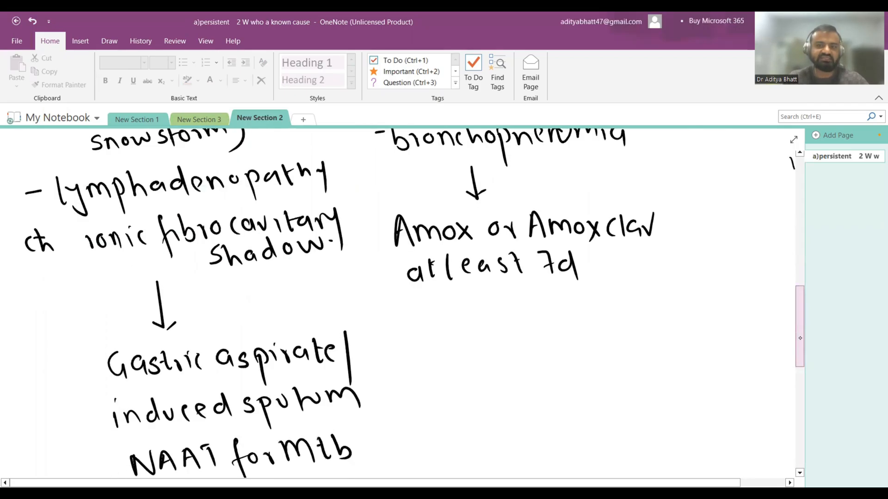
drag(478, 307, 478, 334)
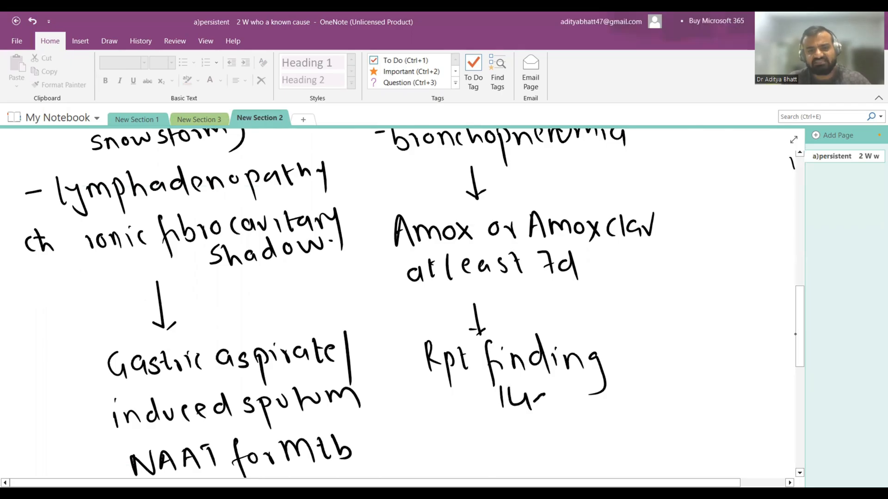
scroll(down, 3)
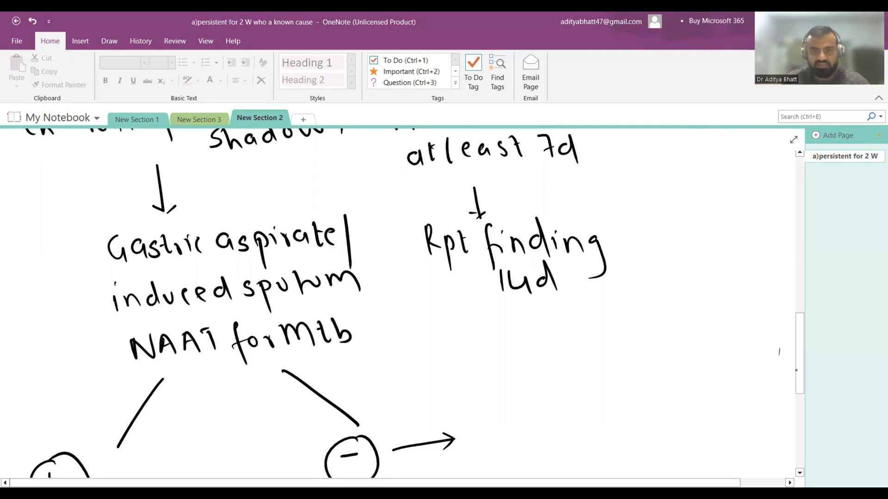
scroll(down, 3)
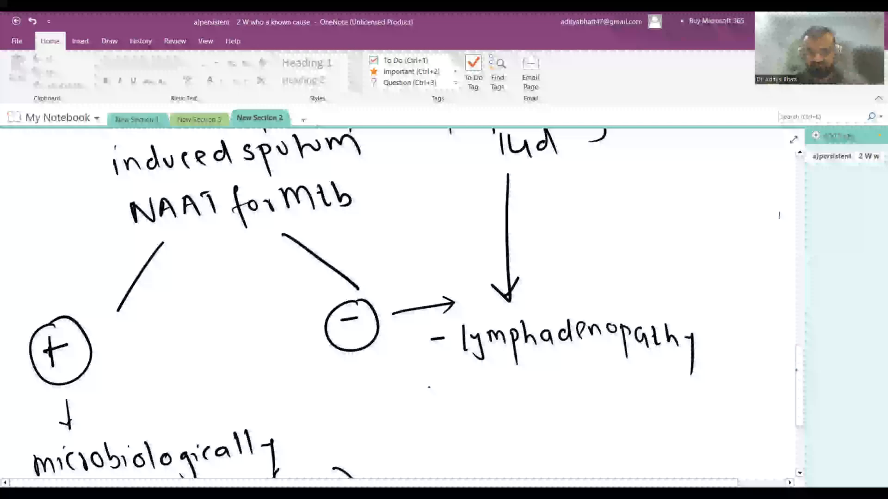
Handwrite a second dashed item 'another NAAT' beneath lymphadenopathy on the negative branch.
click(436, 387)
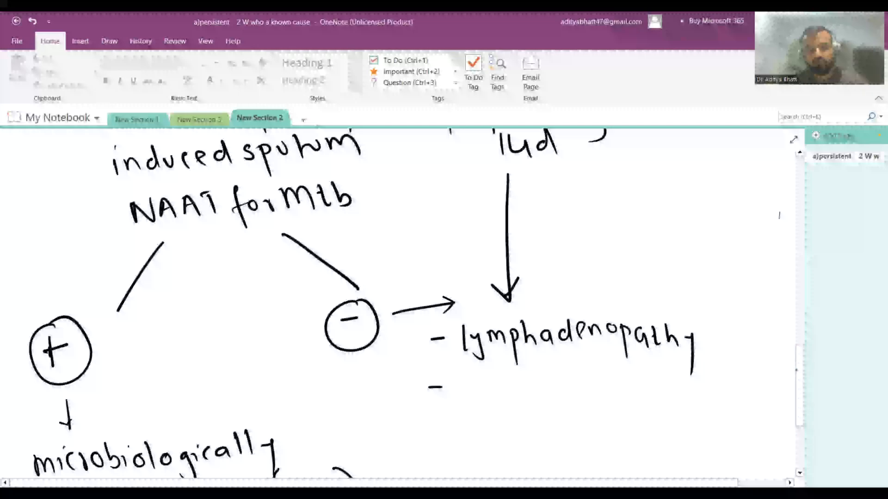
text(anol)
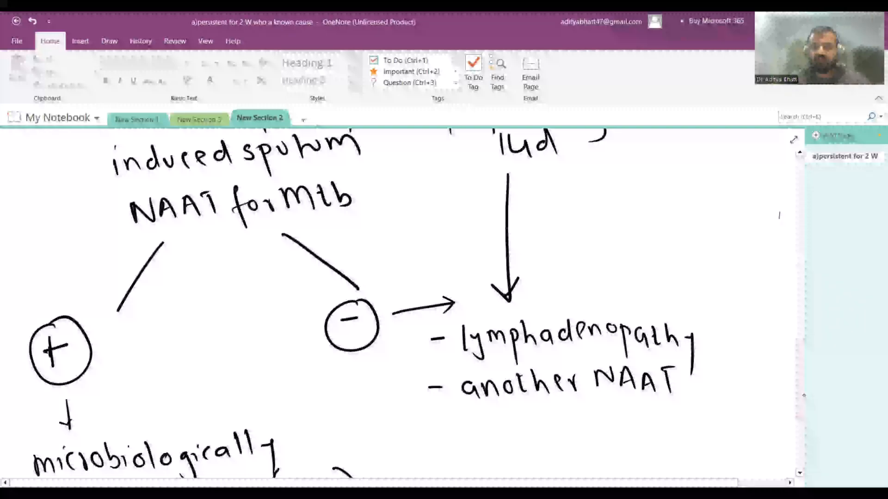
scroll(down, 3)
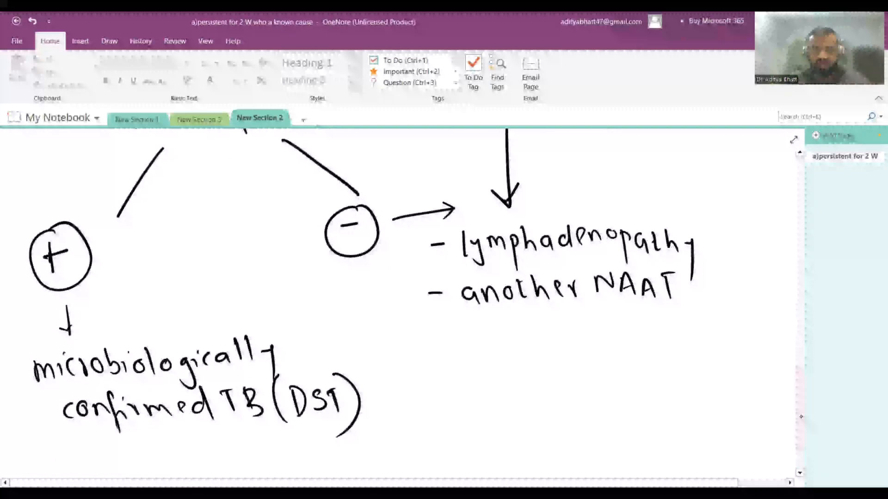
Draw ink arrows splitting another NAAT into positive and negative result branches.
drag(493, 317, 436, 422)
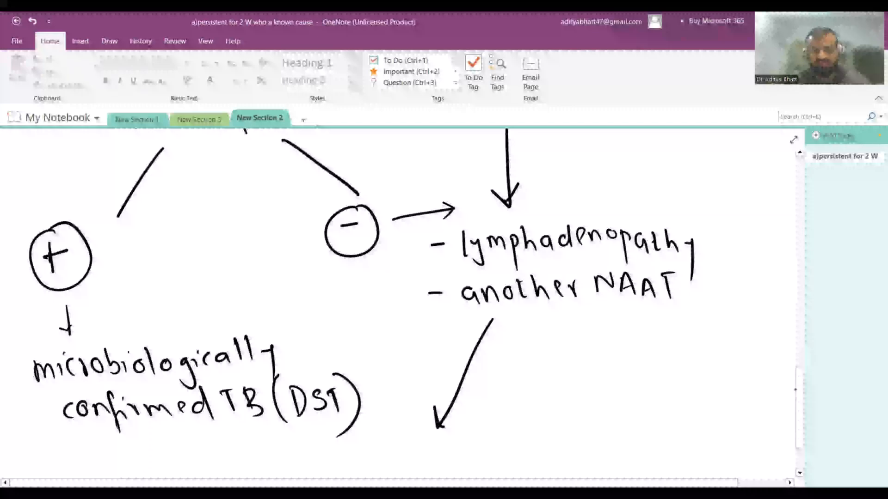
drag(595, 322, 668, 403)
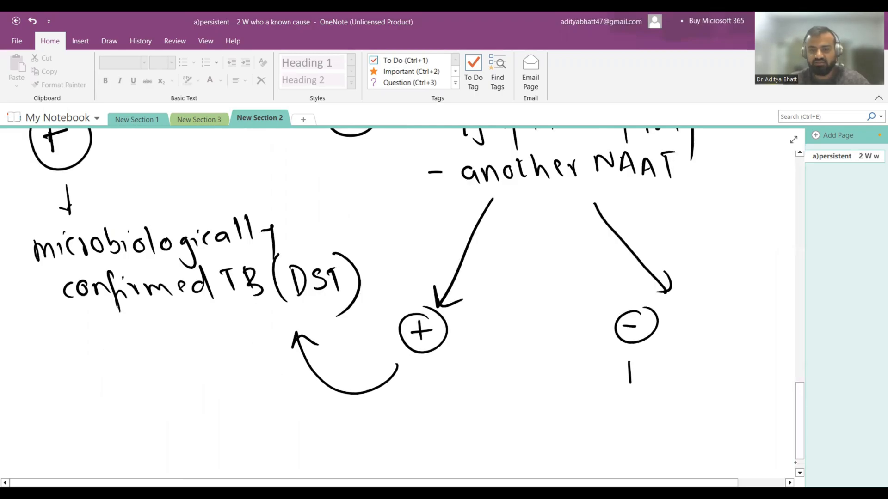
drag(629, 368, 662, 385)
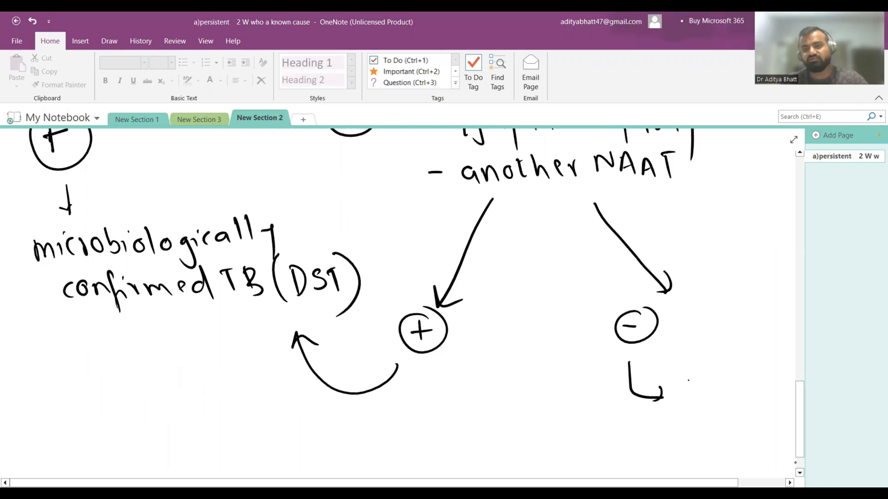
Handwrite 'clinically TB' after the negative branch of the repeat NAAT.
text(TB)
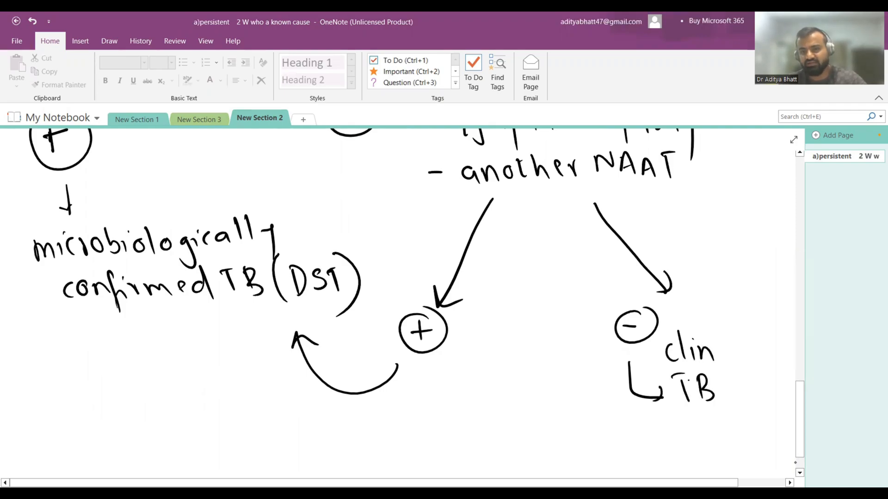
text(clinically)
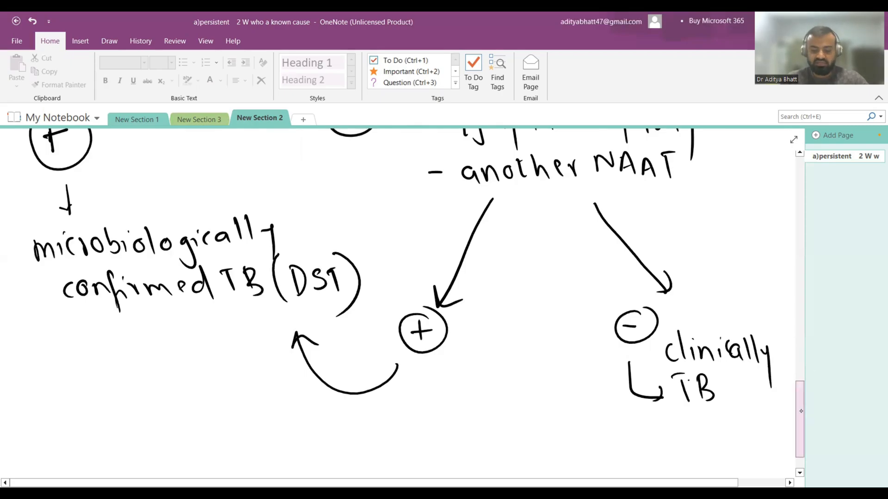
scroll(down, 3)
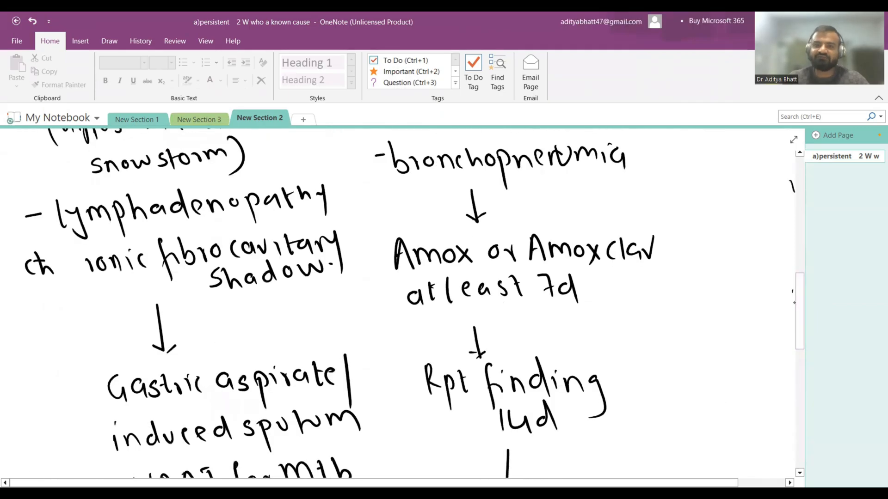
scroll(down, 3)
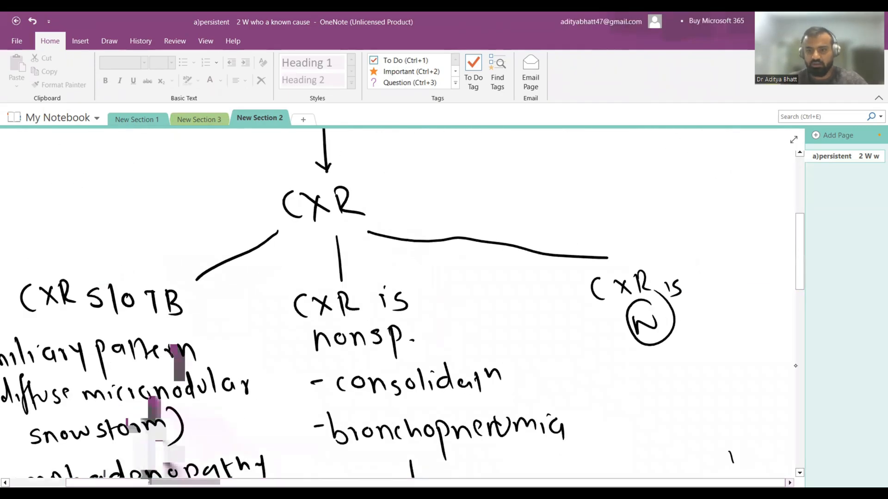
scroll(down, 3)
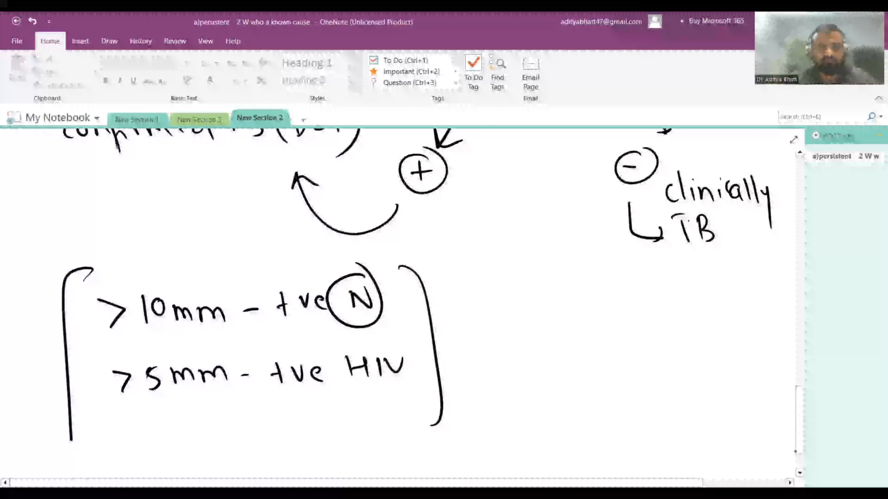
Draw a star beside the bracketed >10mm / >5mm tuberculin cutoff note.
drag(447, 261, 481, 294)
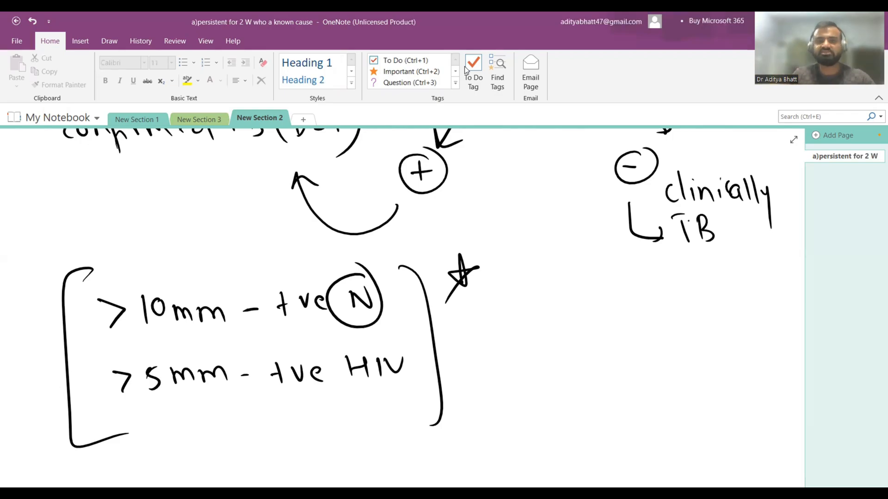
mouse_move(449, 67)
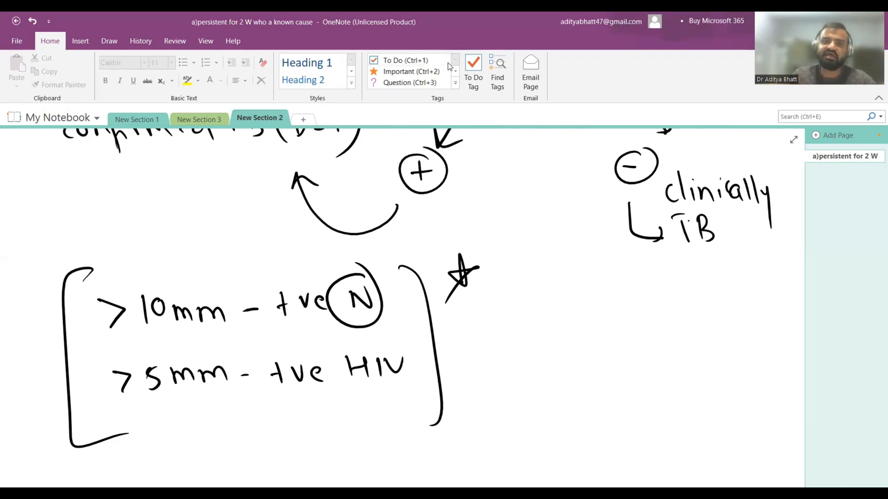